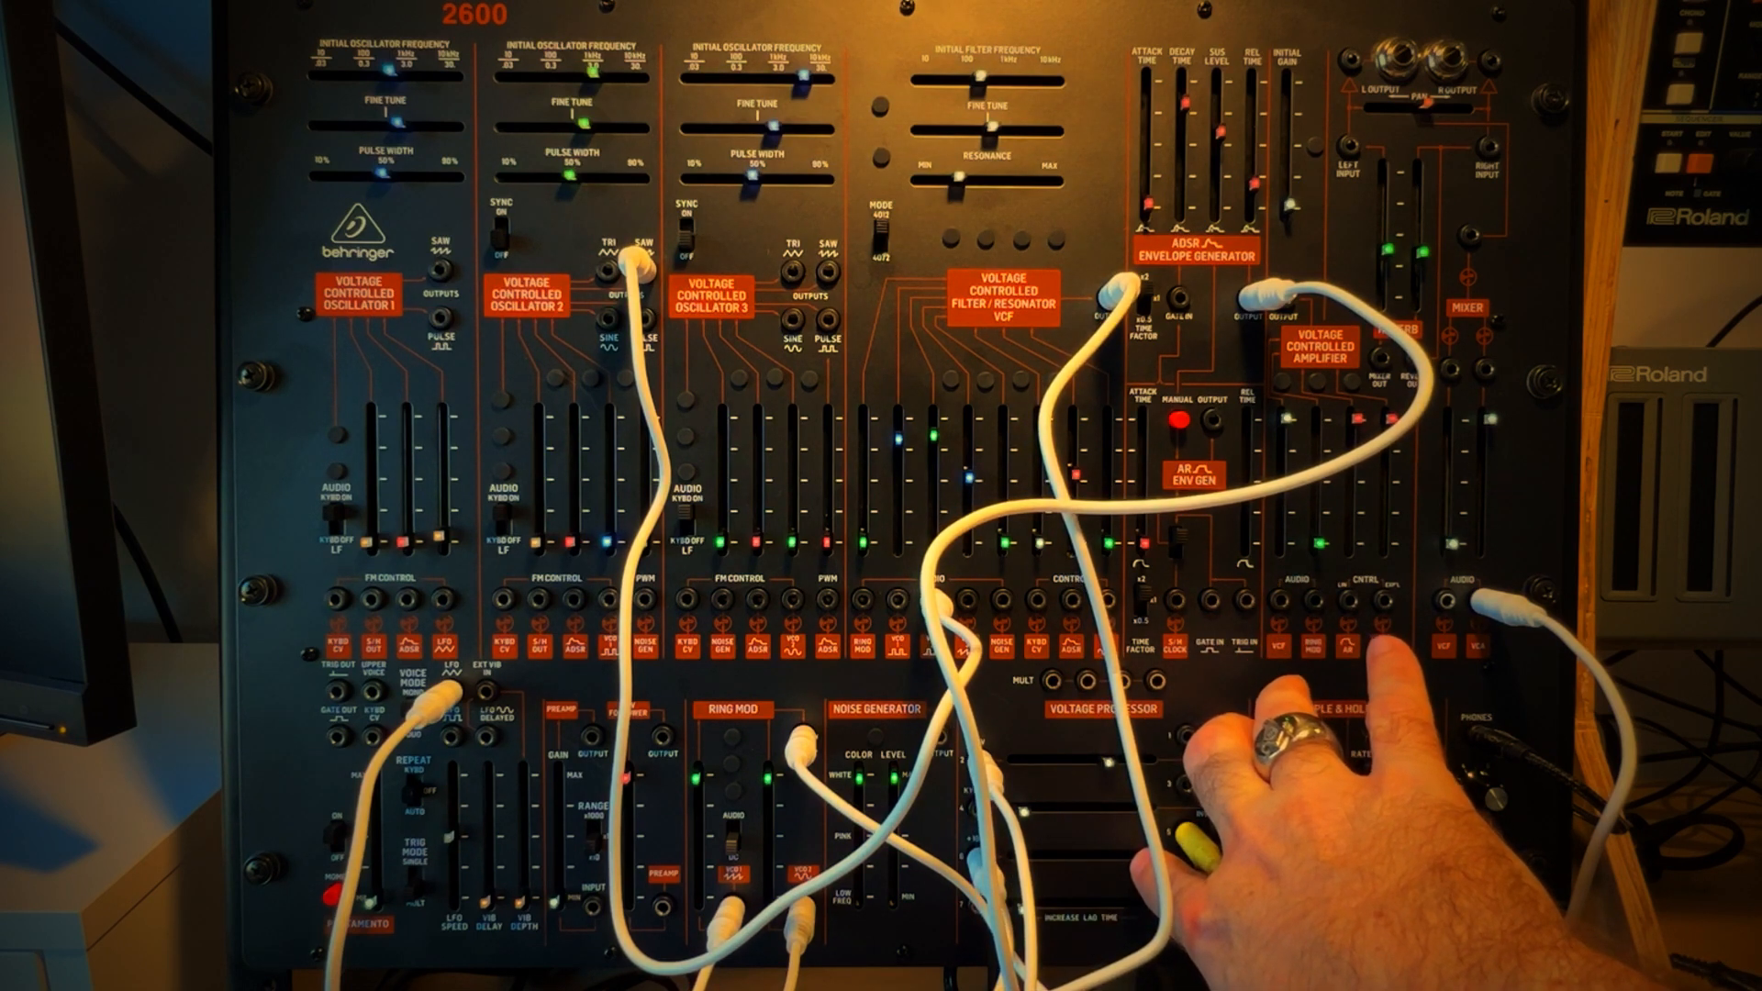
mouse_move(1292, 697)
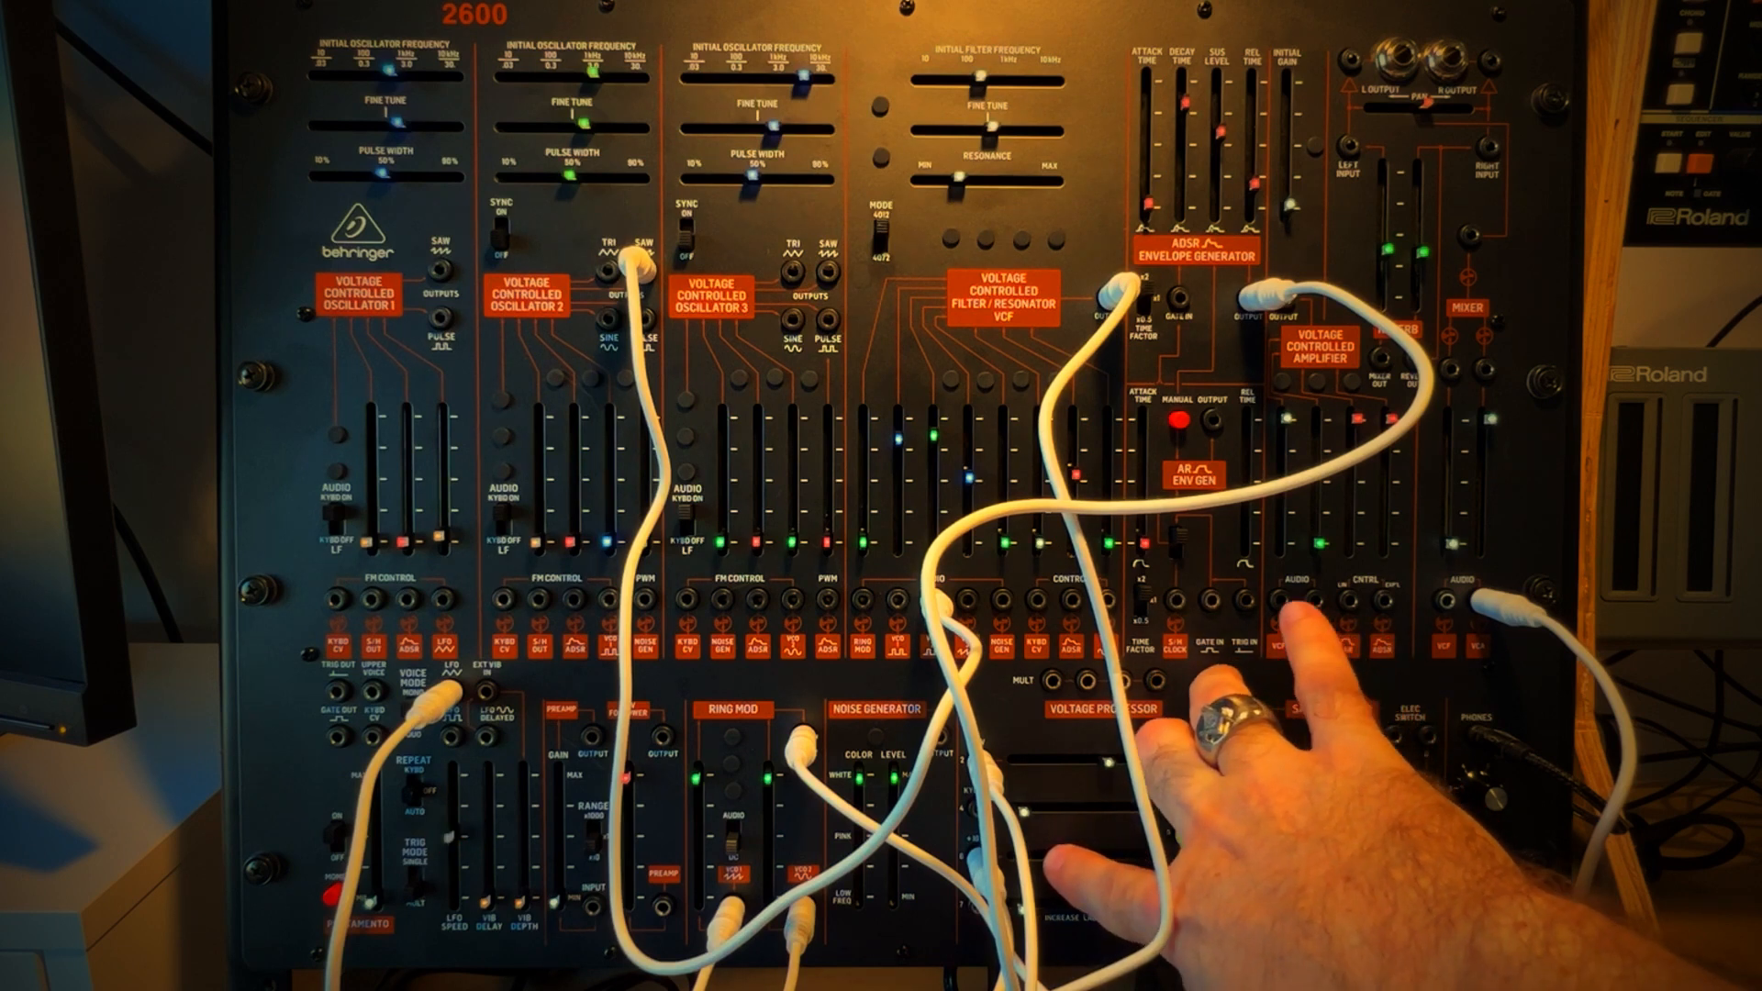